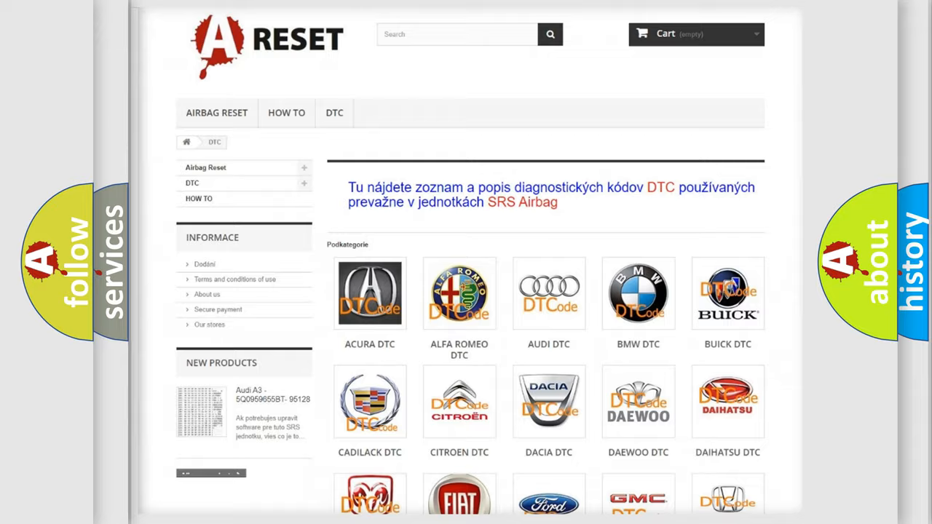
Scroll the DTC brand grid until the SATURN DTC tile comes into view
scroll(down, 3)
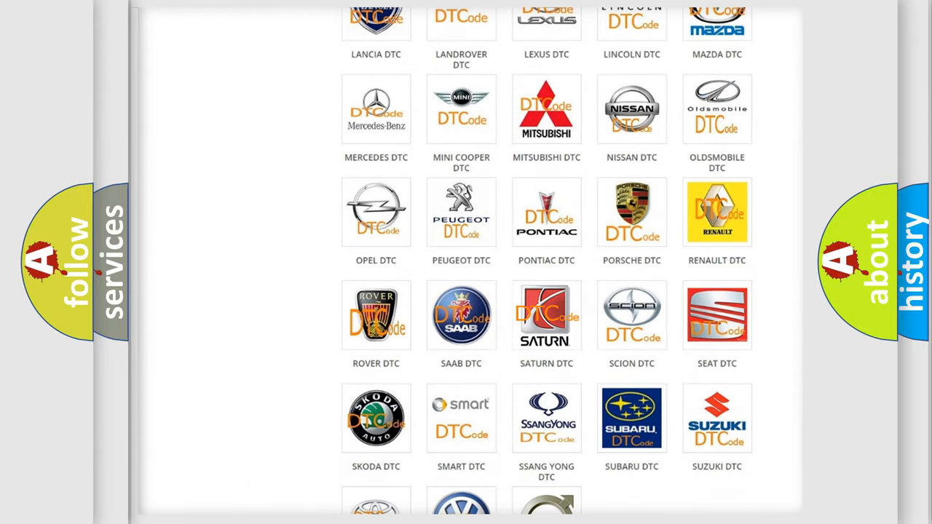
Open the Saturn DTC page and browse its code list from B0001:13 to B129F
click(546, 314)
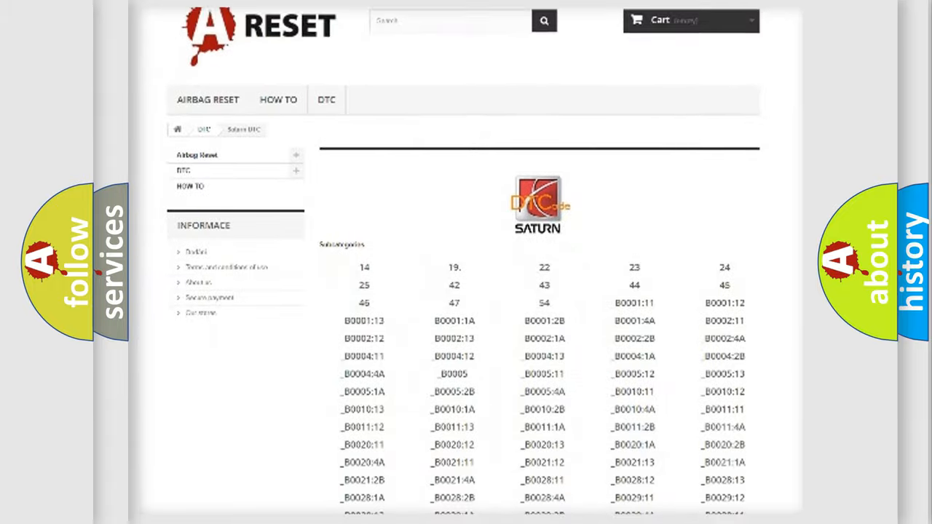
scroll(down, 3)
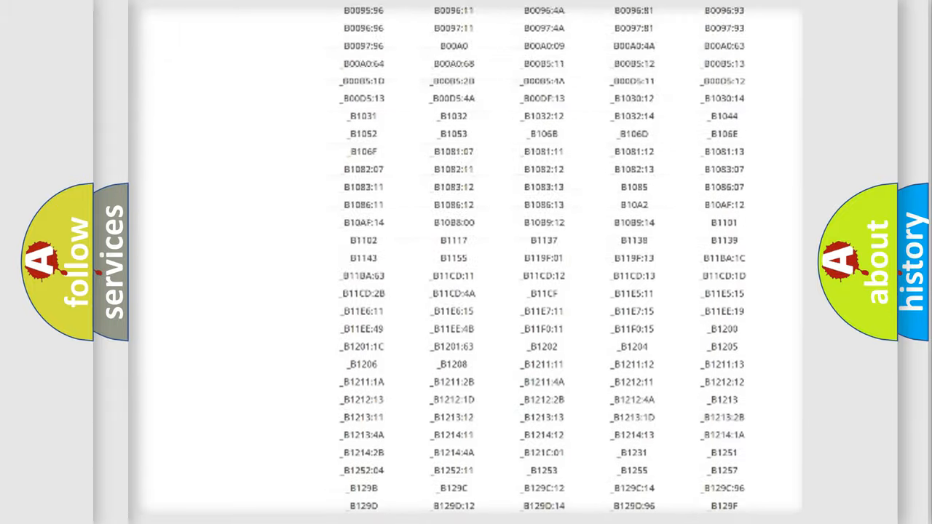
scroll(up, 3)
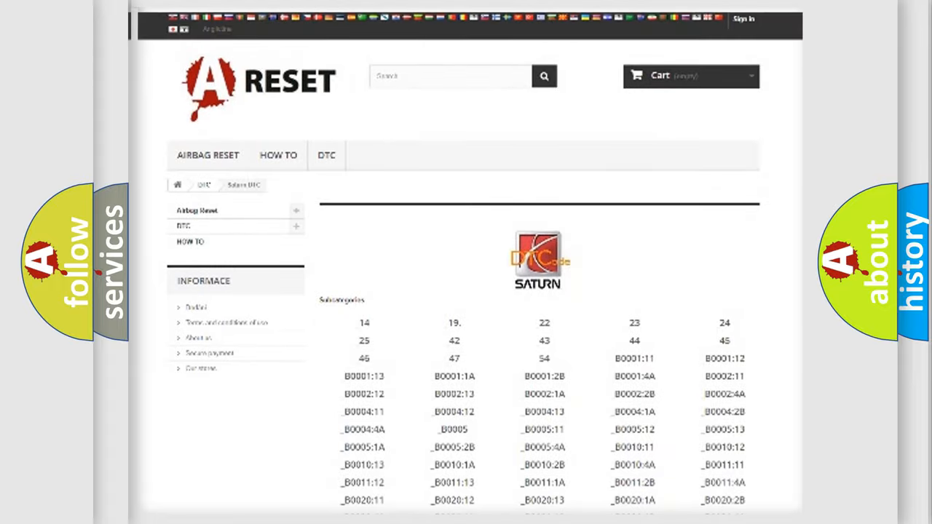